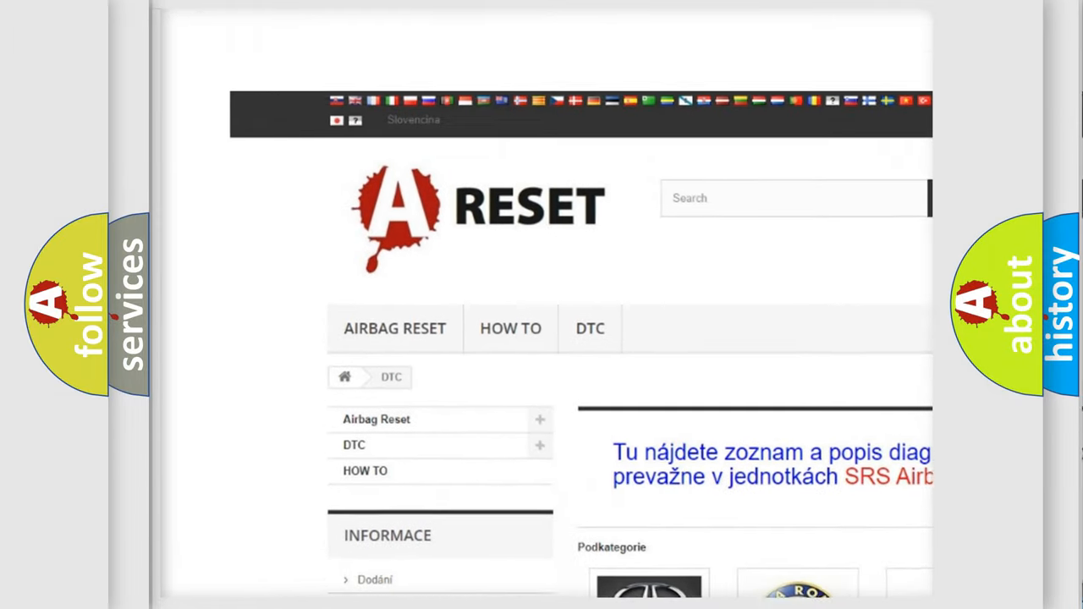
# - Scroll the car-brand DTC grid, select the Jeep logo, and browse its diagnostic codes
pyautogui.scroll(-3)
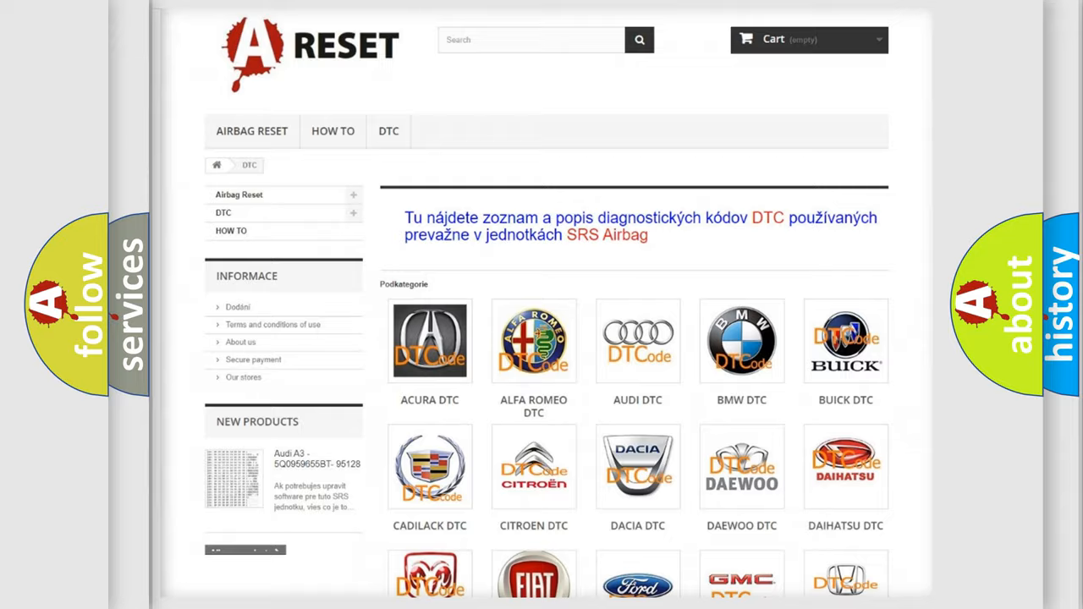
pyautogui.scroll(-3)
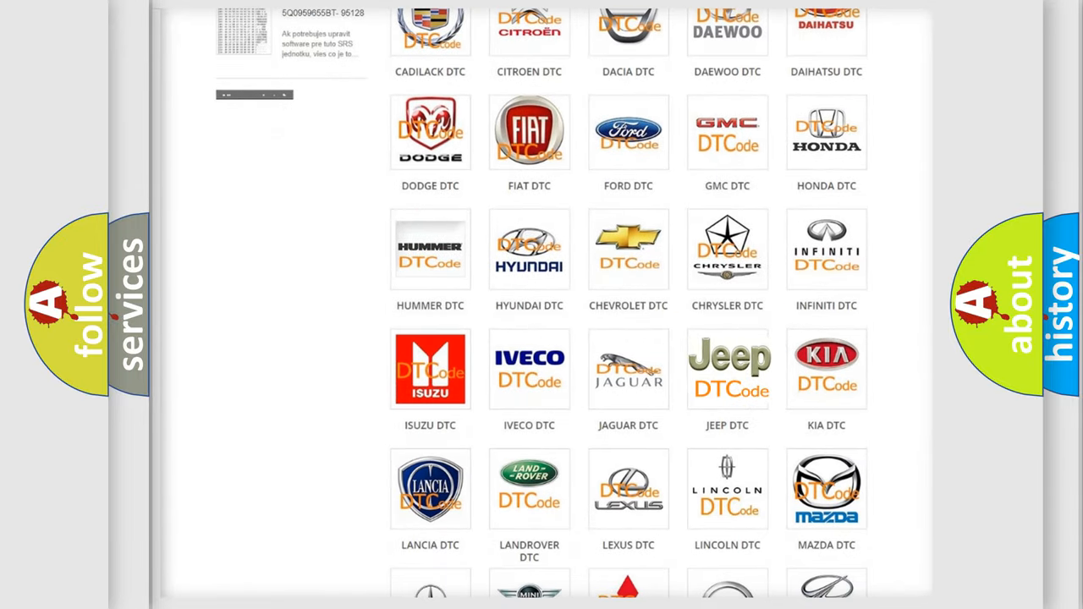
pyautogui.click(726, 368)
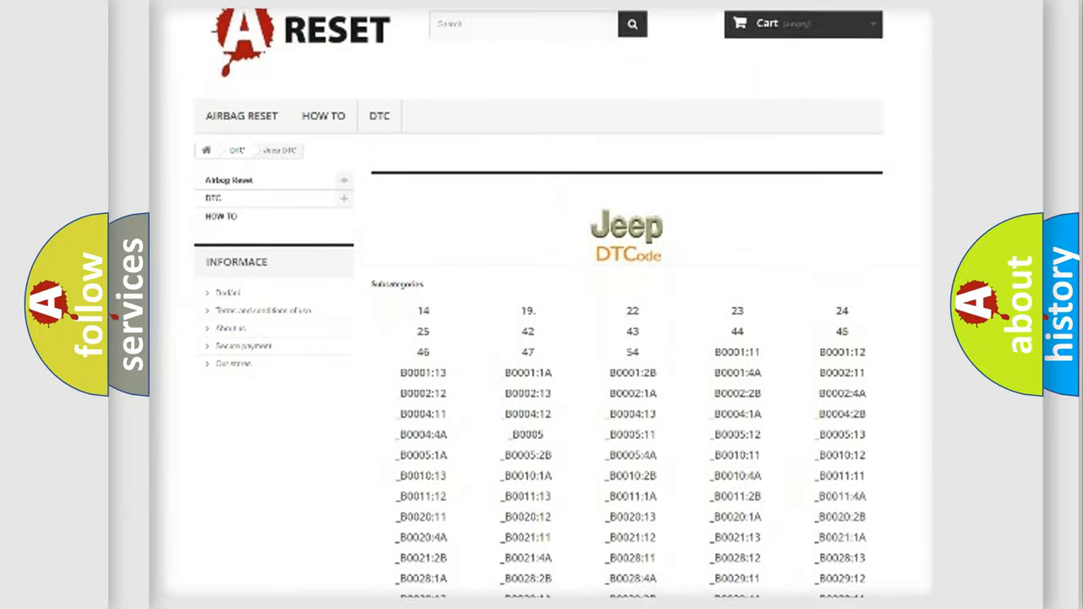
pyautogui.scroll(-3)
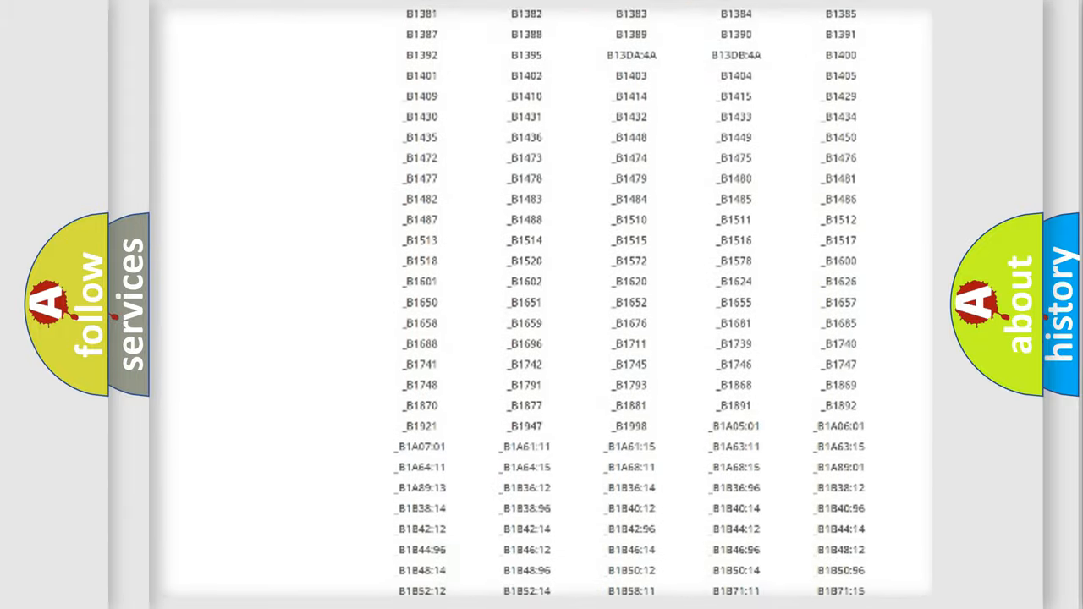
pyautogui.scroll(3)
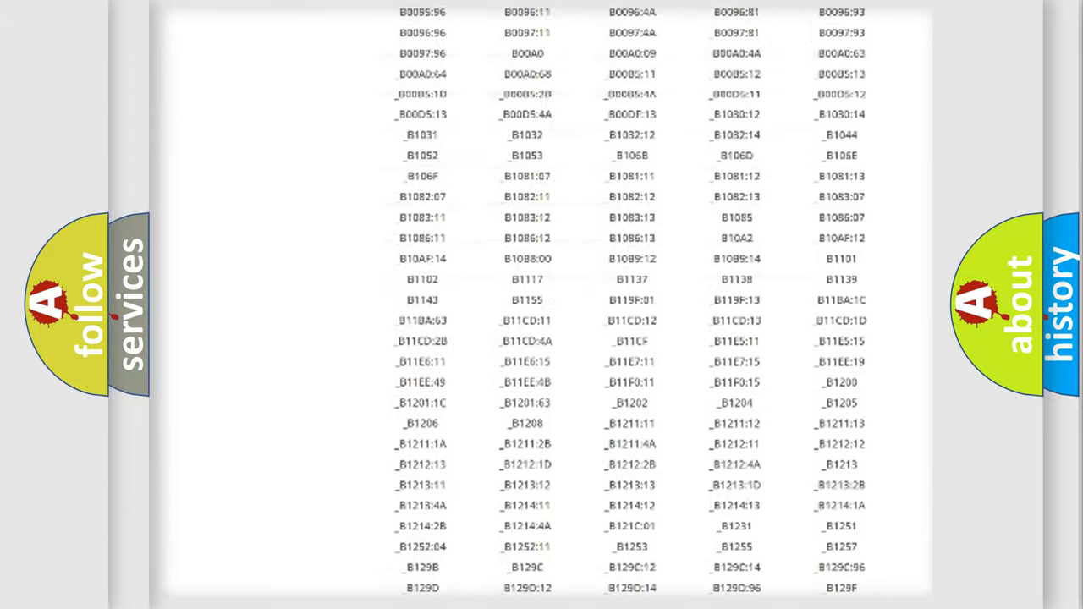